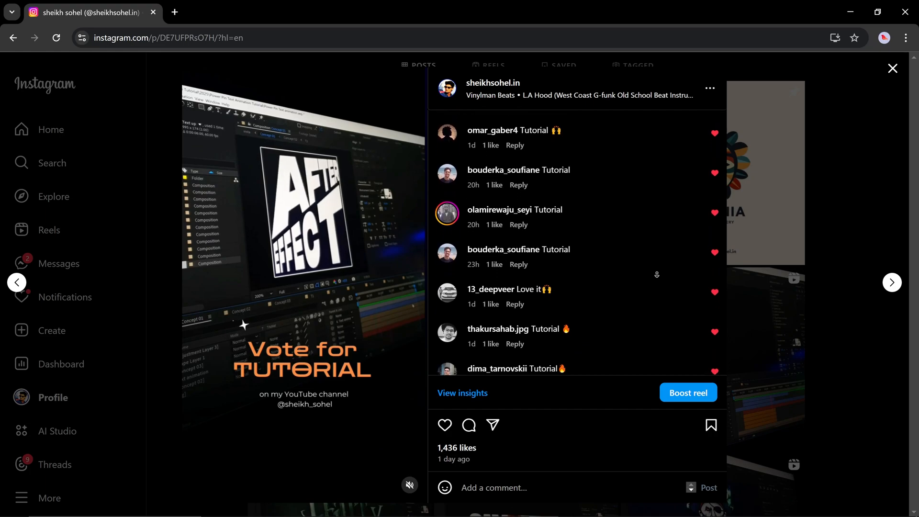
- Scroll through the creator's YouTube videos before landing on the sheikhsohel.com home page
{"action": "scroll", "scroll_direction": "down", "scroll_amount": 3}
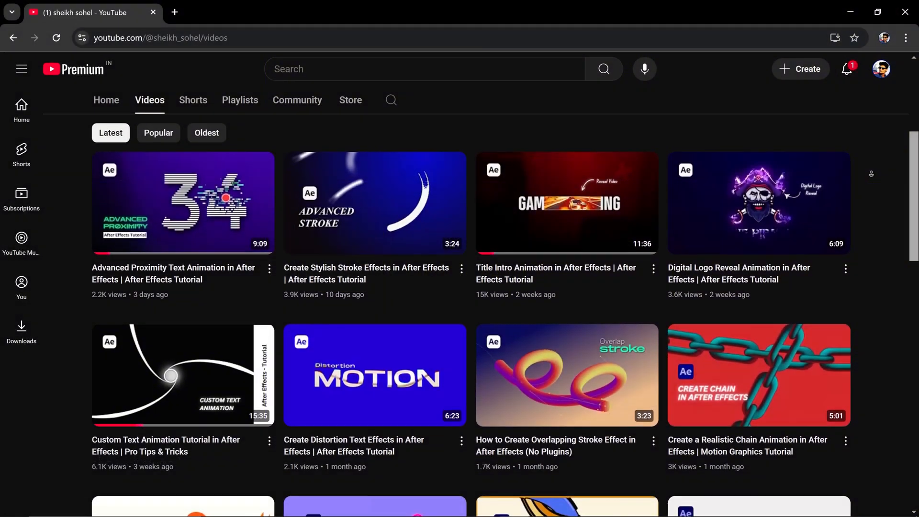
{"action": "scroll", "scroll_direction": "down", "scroll_amount": 3}
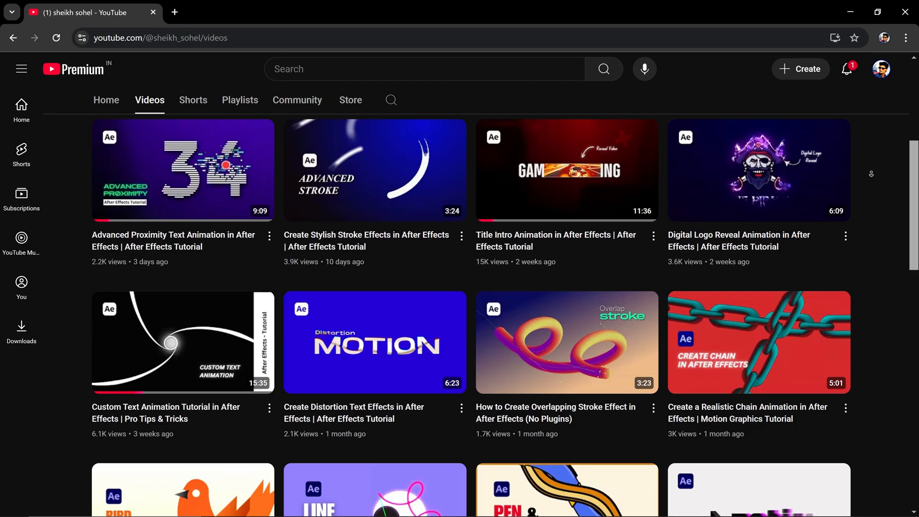
{"action": "scroll", "scroll_direction": "down", "scroll_amount": 3}
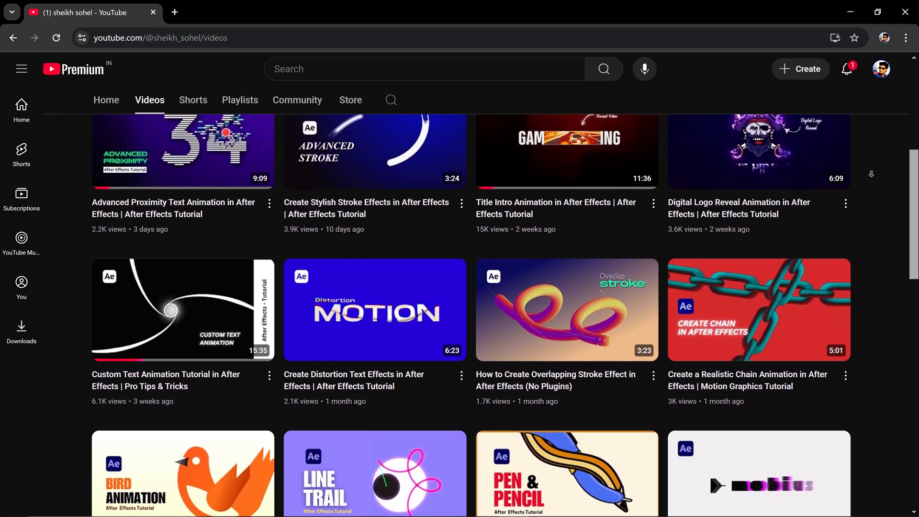
{"action": "scroll", "scroll_direction": "down", "scroll_amount": 3}
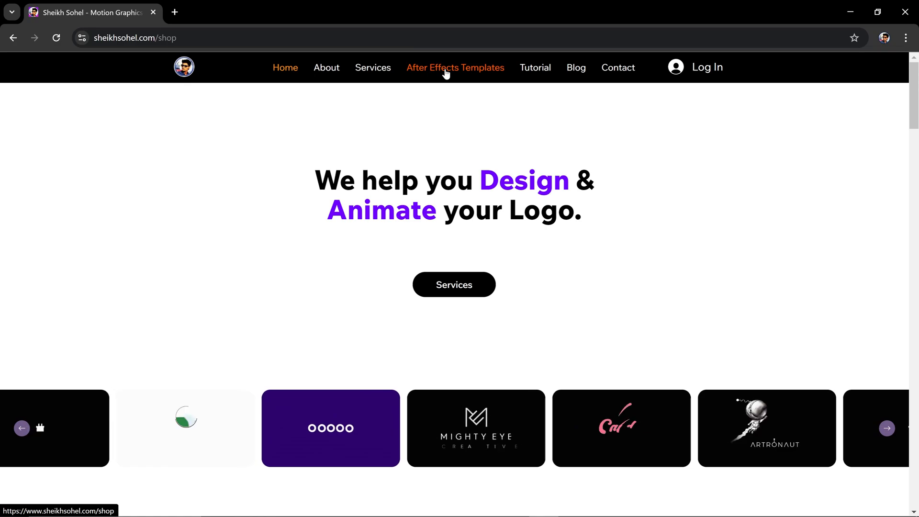
{"action": "left_click", "coordinate": [455, 67]}
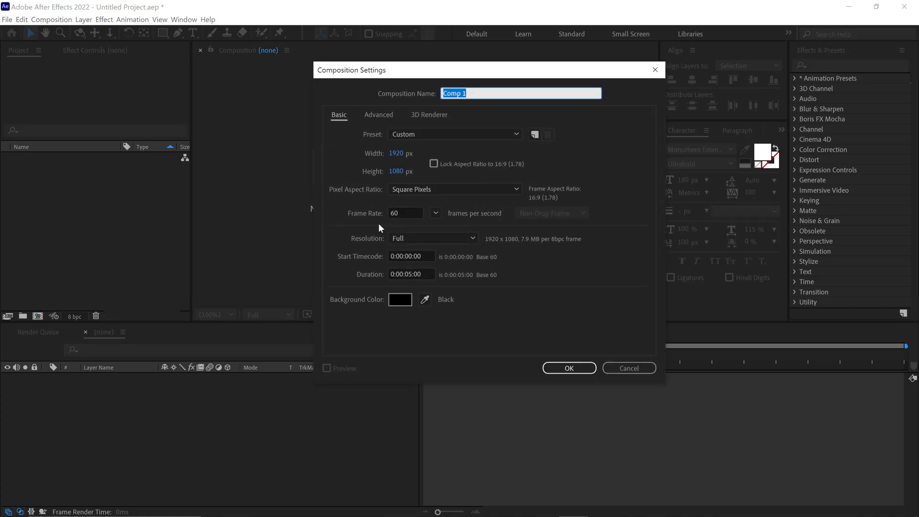
- Name the new 1920×1080, 60 fps composition 'Main Comp' and confirm its settings
{"action": "type", "text": "Main Comp"}
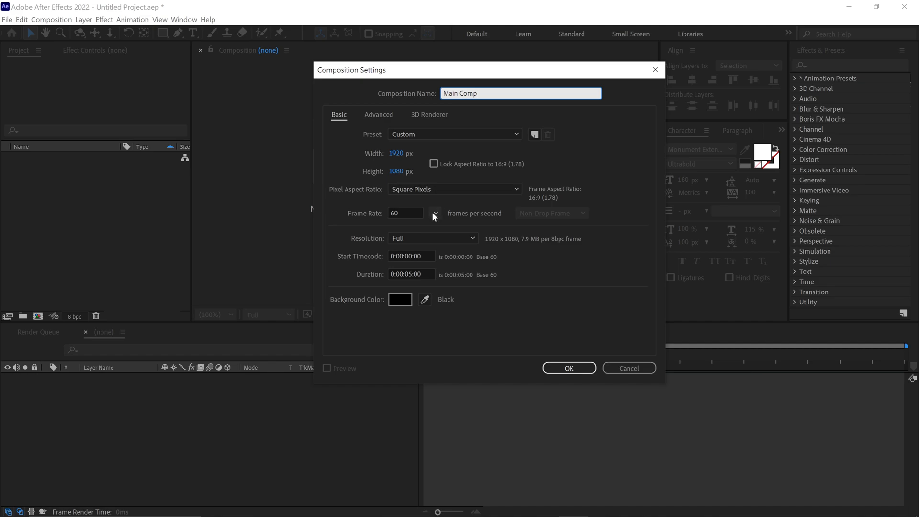
{"action": "left_click", "coordinate": [567, 368]}
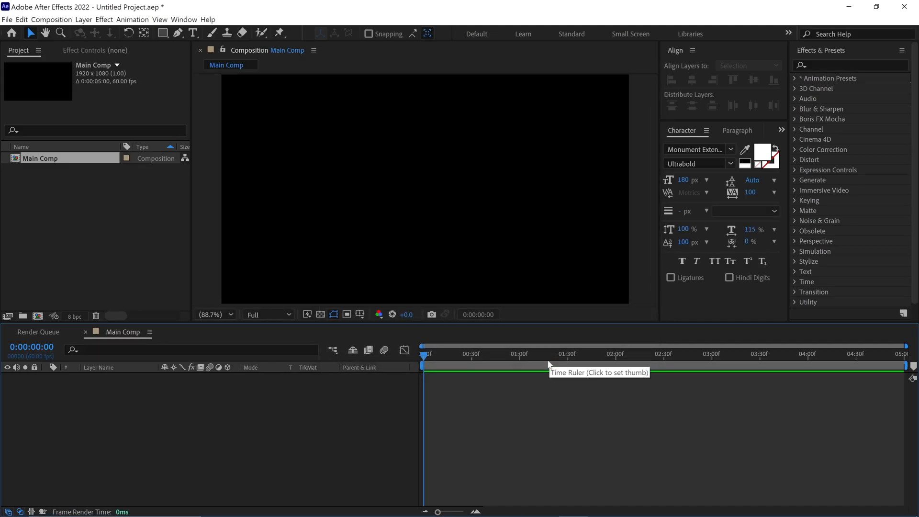
- Add a text layer reading 'SHEIKH' set in Monument Extended Ultrabold
{"action": "left_click", "coordinate": [192, 33]}
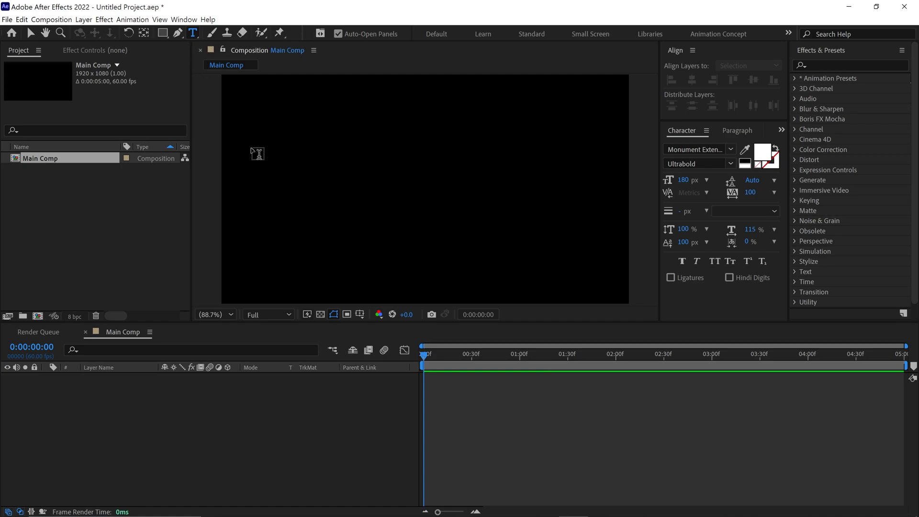
{"action": "type", "text": "SHEIKH"}
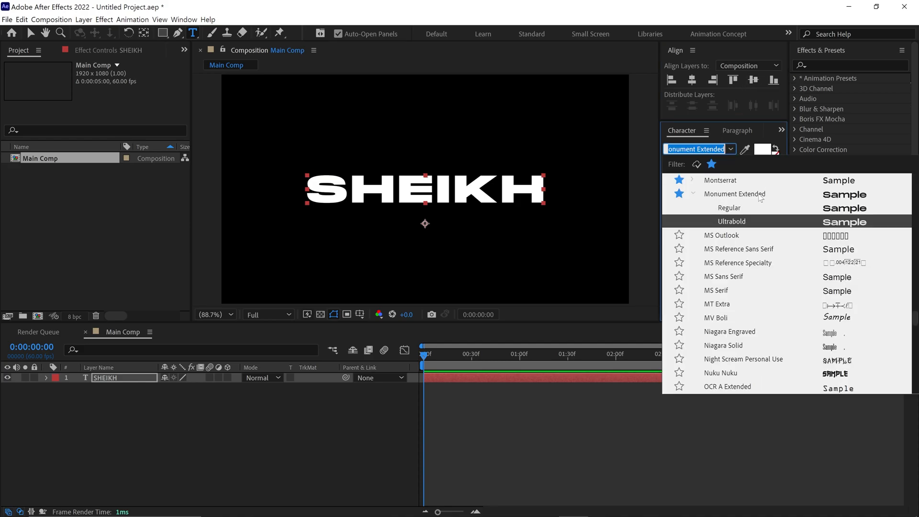
{"action": "left_click", "coordinate": [731, 221]}
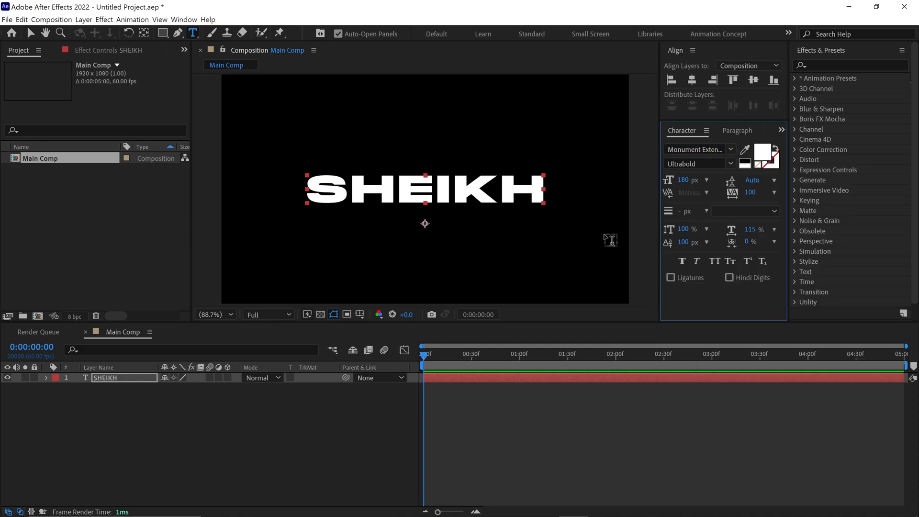
- Pre-compose the SHEIKH layer into 'Text 01' with Move all attributes
{"action": "right_click", "coordinate": [105, 377]}
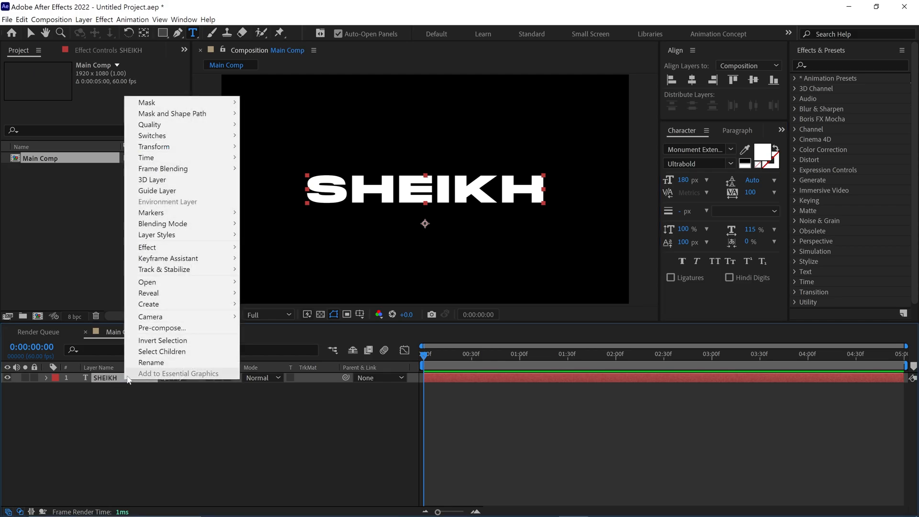
{"action": "left_click", "coordinate": [162, 328]}
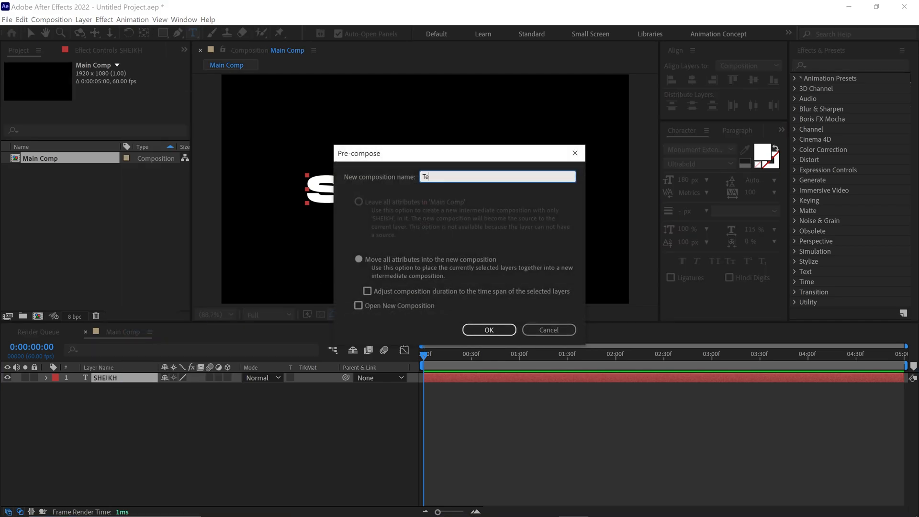
{"action": "type", "text": "Text 01"}
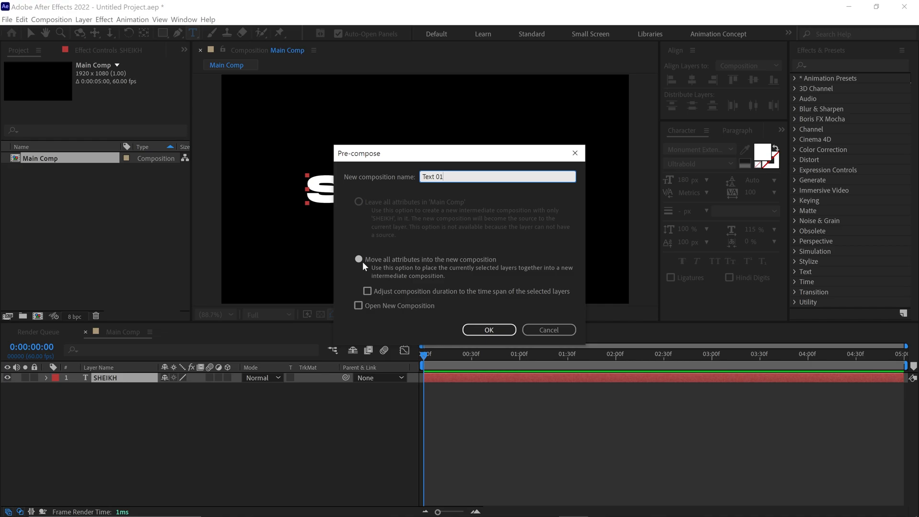
{"action": "left_click", "coordinate": [489, 329]}
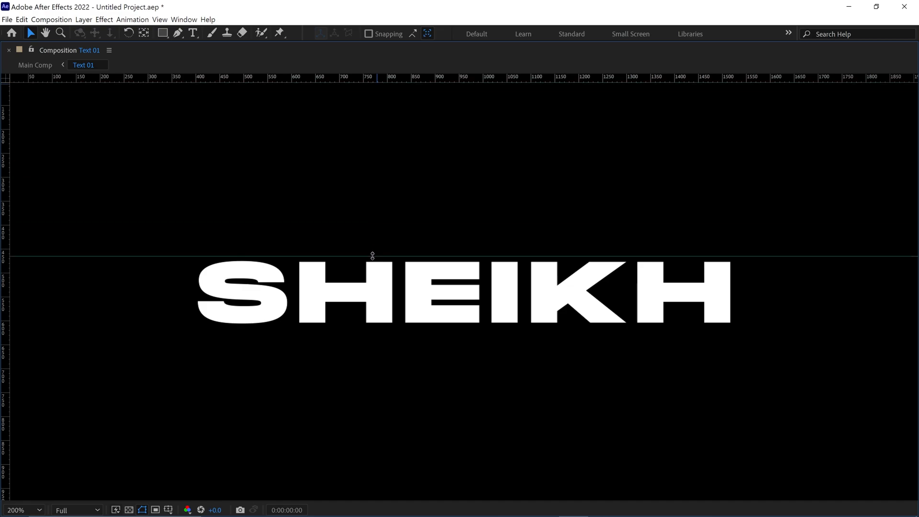
- Mark a Region of Interest around SHEIKH and crop Text 01 to it
{"action": "left_click_drag", "start_coordinate": [372, 257], "coordinate": [427, 325]}
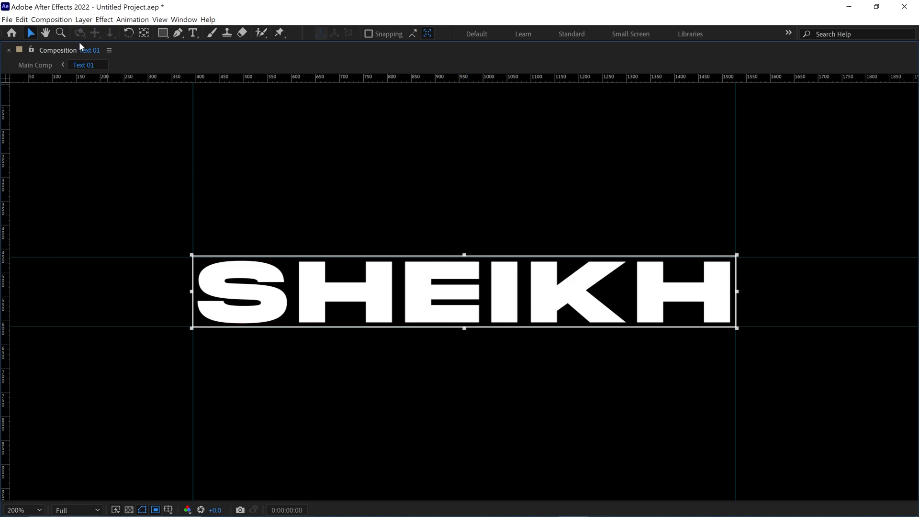
{"action": "left_click", "coordinate": [51, 19]}
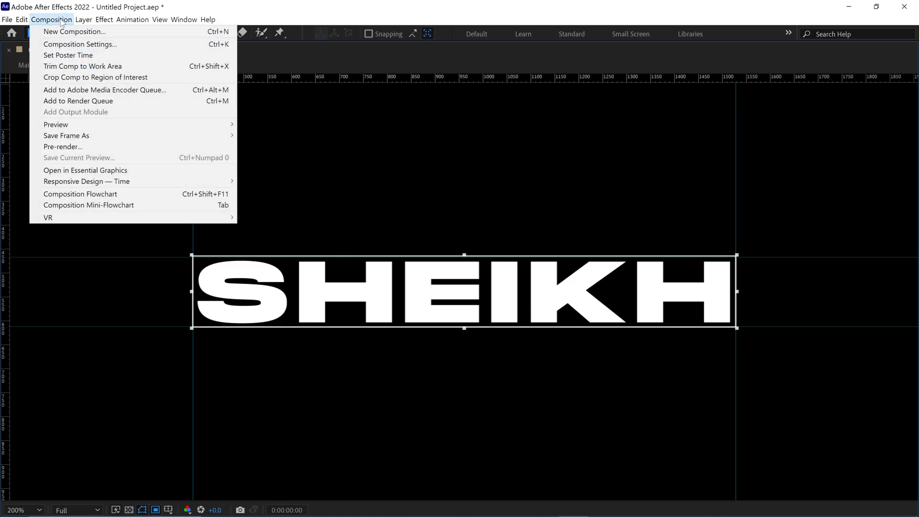
{"action": "mouse_move", "coordinate": [95, 77]}
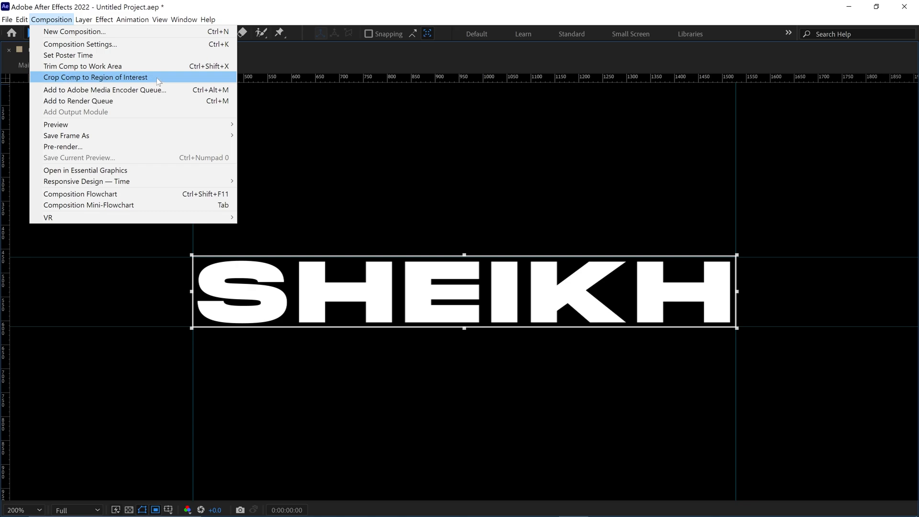
{"action": "left_click", "coordinate": [95, 77]}
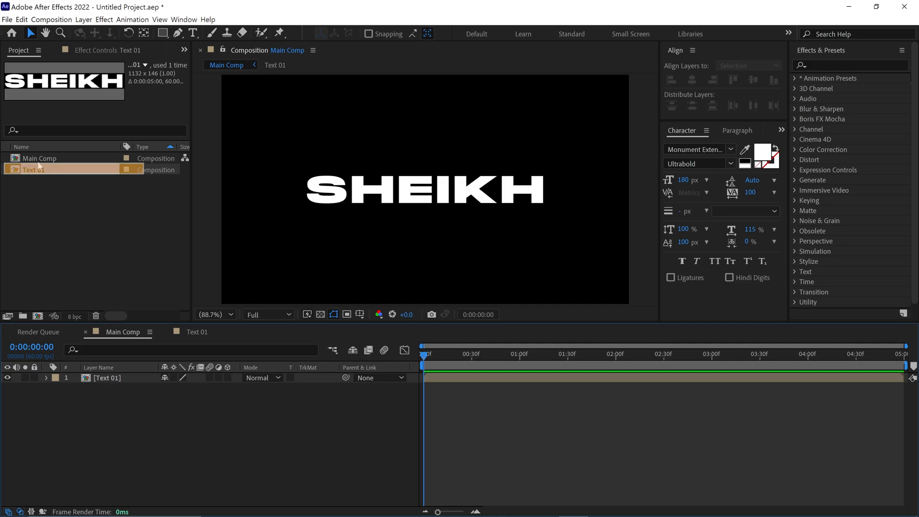
- Select Text 01 in the Project panel so it can be duplicated as Text 02
{"action": "left_click", "coordinate": [33, 169]}
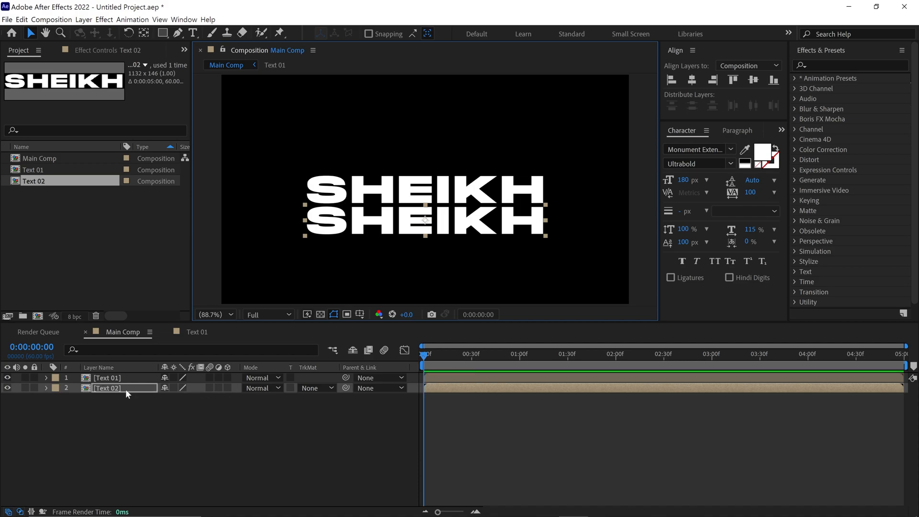
- Open Text 02 and retype its lettering to read SOHEL
{"action": "double_click", "coordinate": [108, 388]}
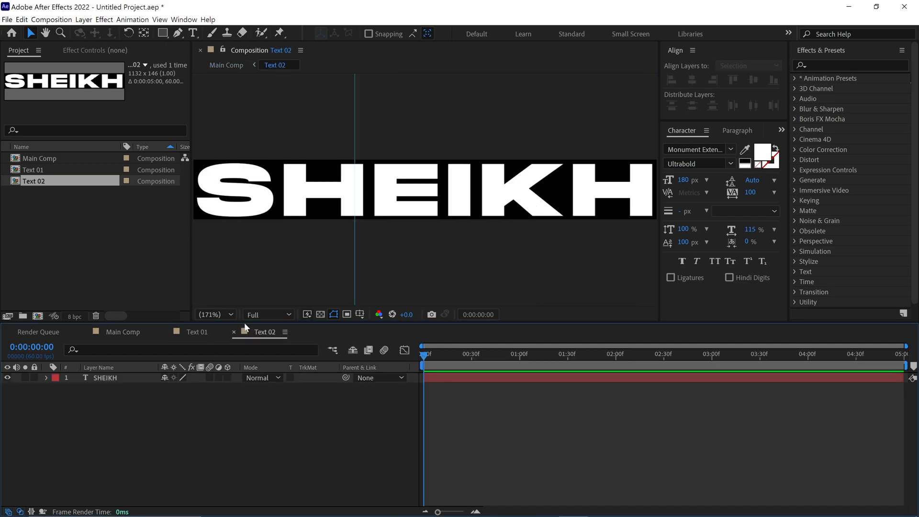
{"action": "type", "text": "SO"}
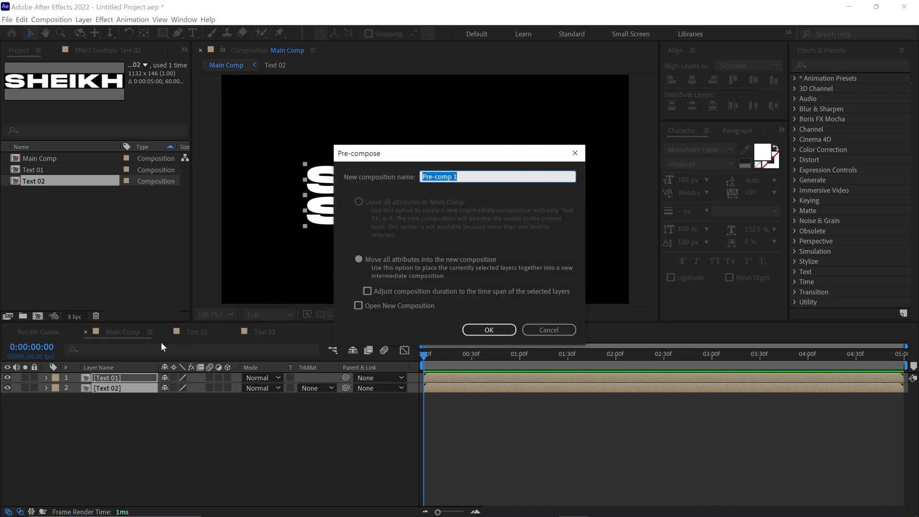
- Name the pre-comp 'Animation', move all attributes into it, and confirm
{"action": "type", "text": "Animatio"}
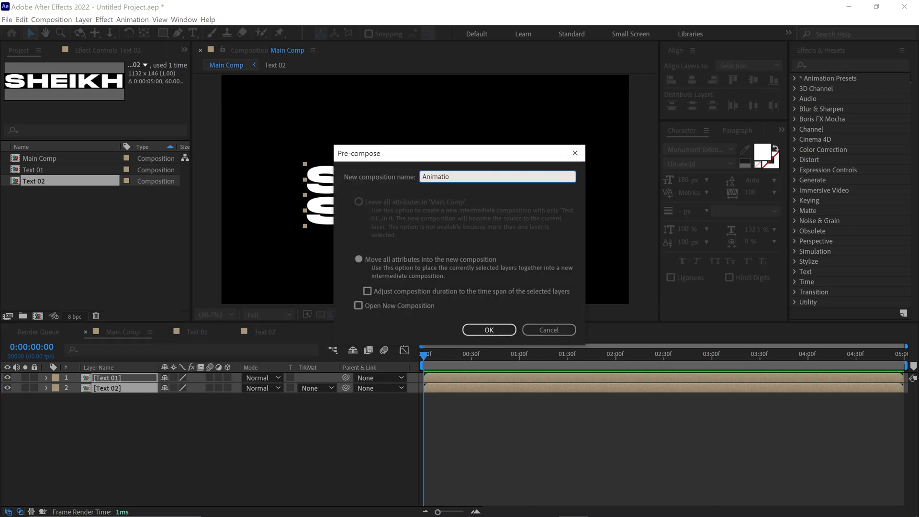
{"action": "left_click", "coordinate": [358, 258]}
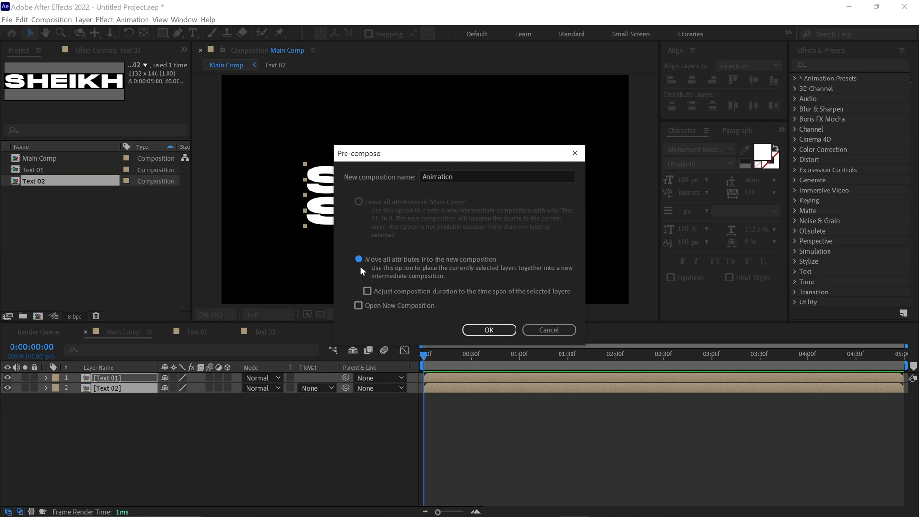
{"action": "left_click", "coordinate": [488, 329]}
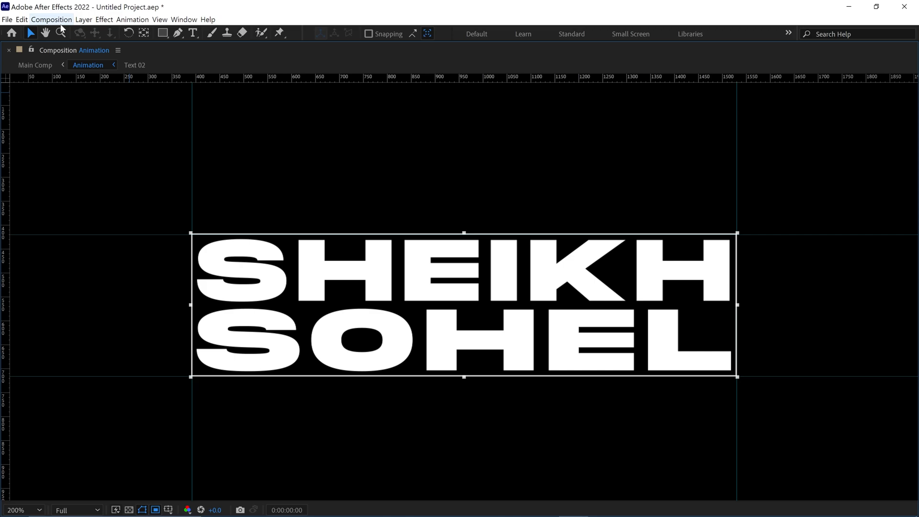
- Crop the Animation comp to the Region of Interest around both words
{"action": "left_click", "coordinate": [51, 19]}
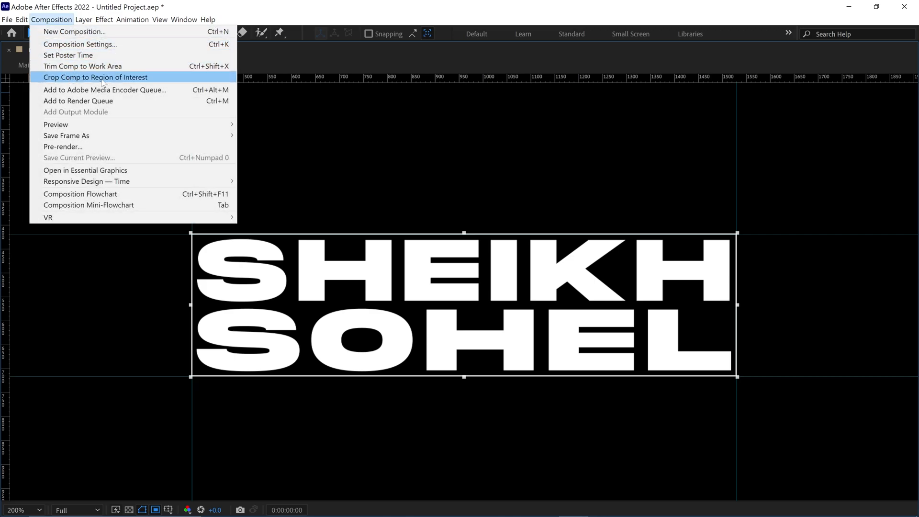
{"action": "left_click", "coordinate": [95, 76]}
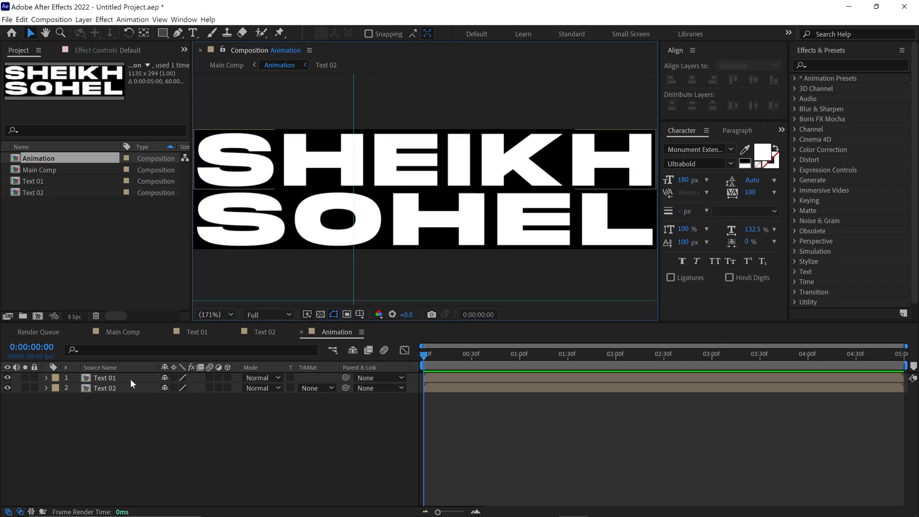
- Apply CC Power Pin to Text 01 and test-pull a corner of SHEIKH
{"action": "left_click", "coordinate": [104, 377]}
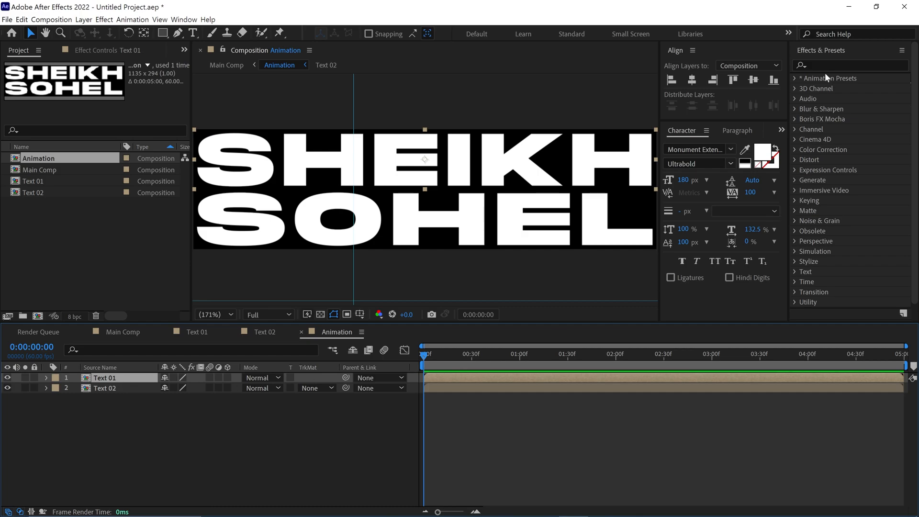
{"action": "type", "text": "cc"}
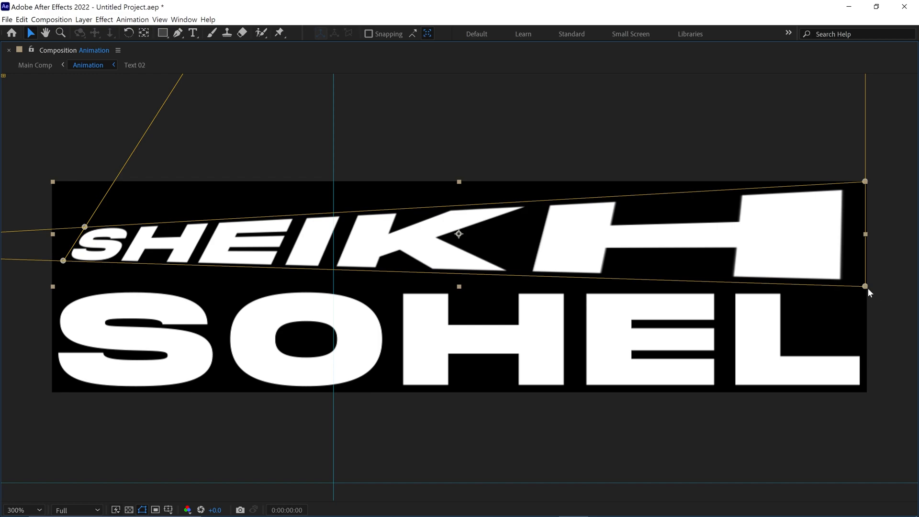
{"action": "left_click_drag", "start_coordinate": [864, 287], "coordinate": [865, 286]}
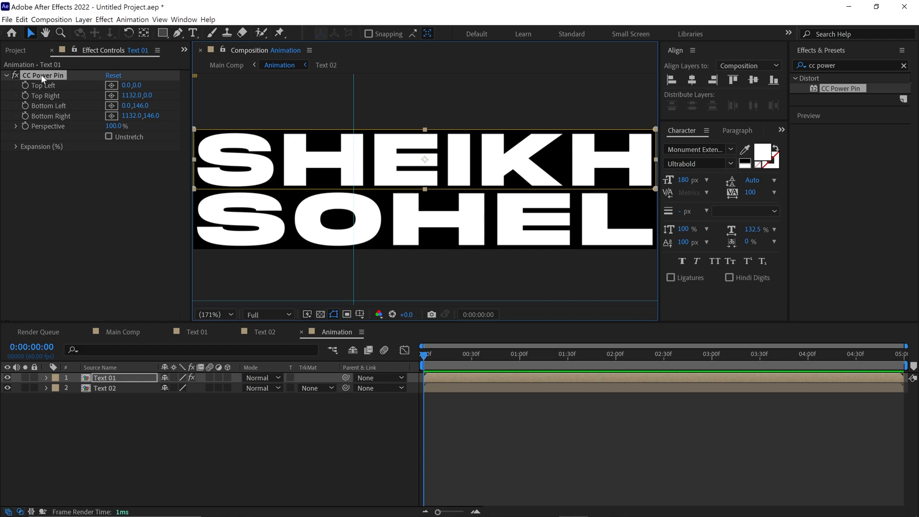
- Copy CC Power Pin to the SOHEL layer and keyframe all four corners on both layers
{"action": "left_click", "coordinate": [105, 388]}
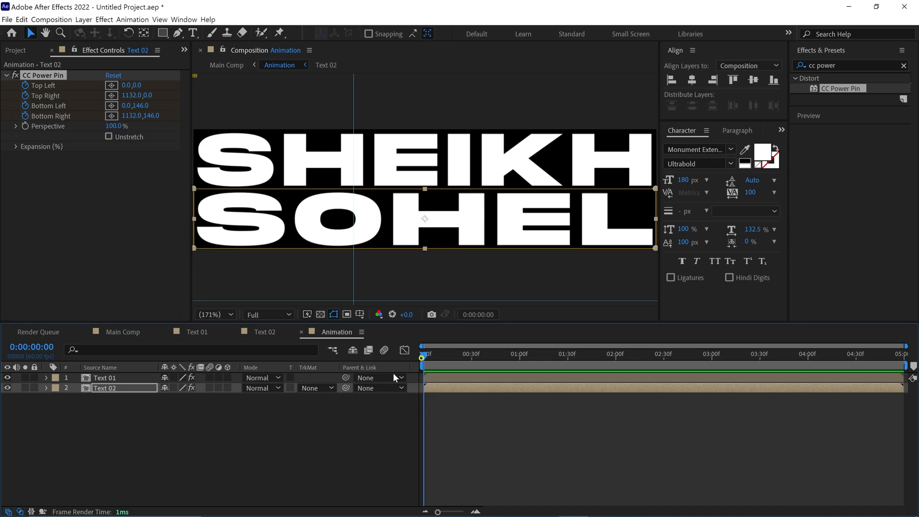
{"action": "left_click", "coordinate": [104, 377]}
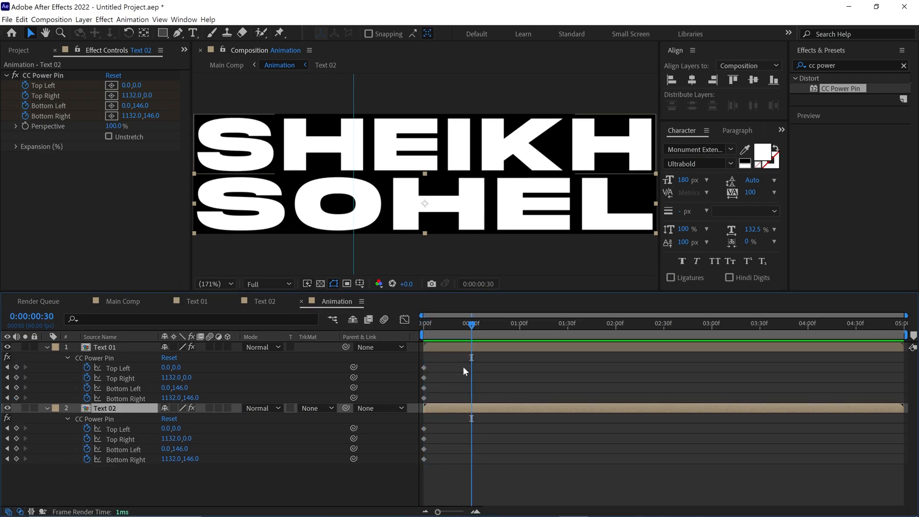
- At 30f slant SHEIKH's bottom corner pins and SOHEL's top corner pins to match
{"action": "left_click", "coordinate": [105, 347]}
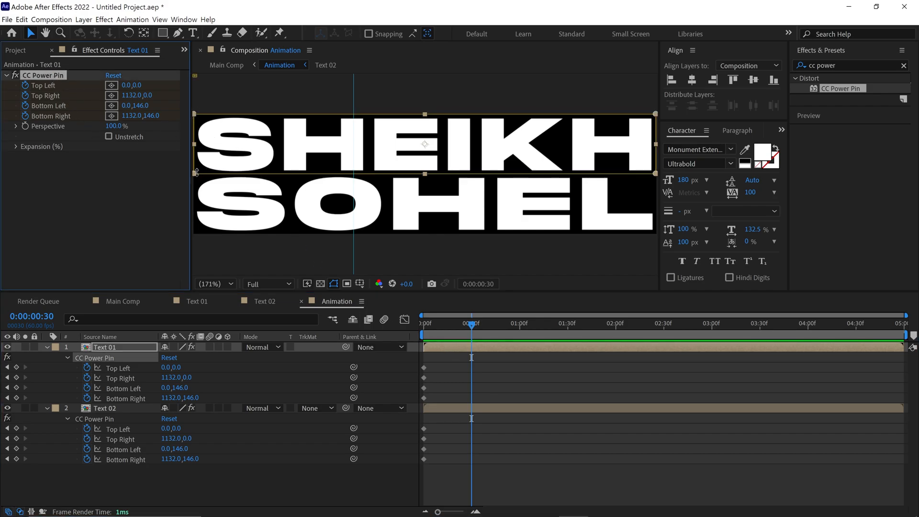
{"action": "left_click_drag", "start_coordinate": [195, 172], "coordinate": [195, 200]}
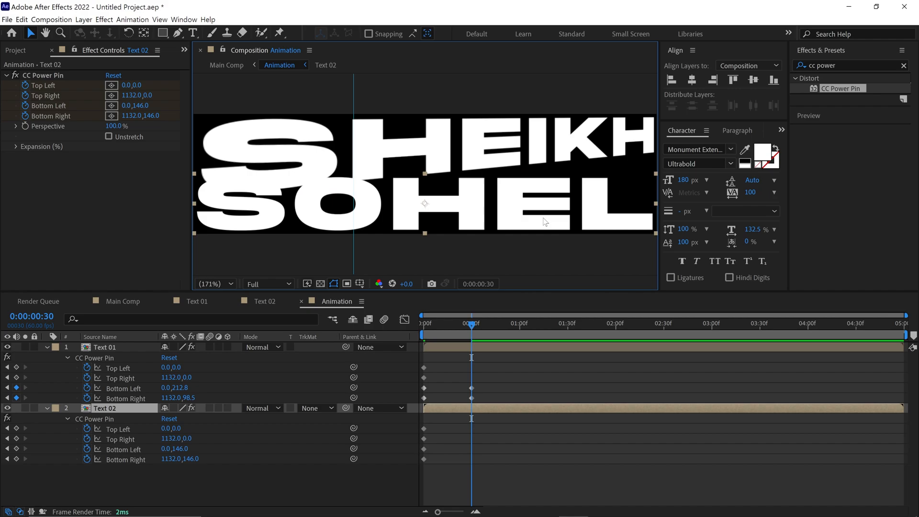
{"action": "left_click", "coordinate": [105, 408]}
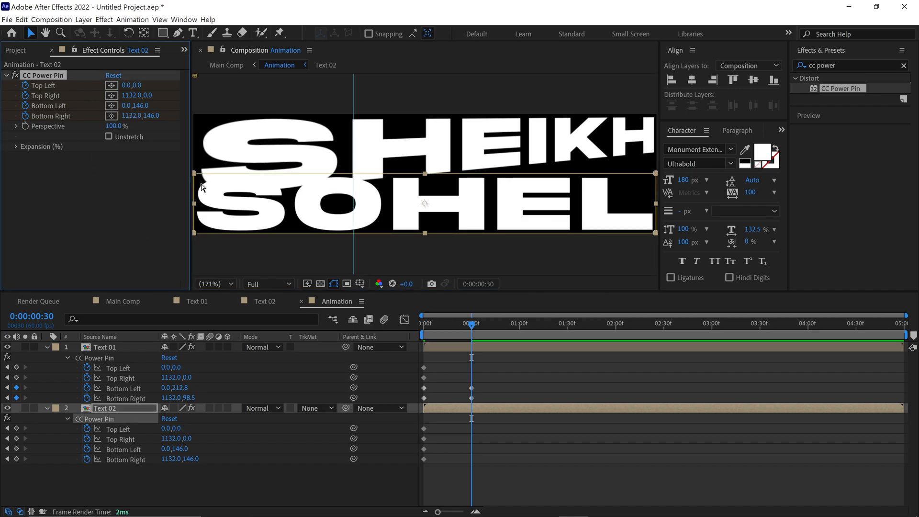
{"action": "left_click_drag", "start_coordinate": [193, 173], "coordinate": [194, 195]}
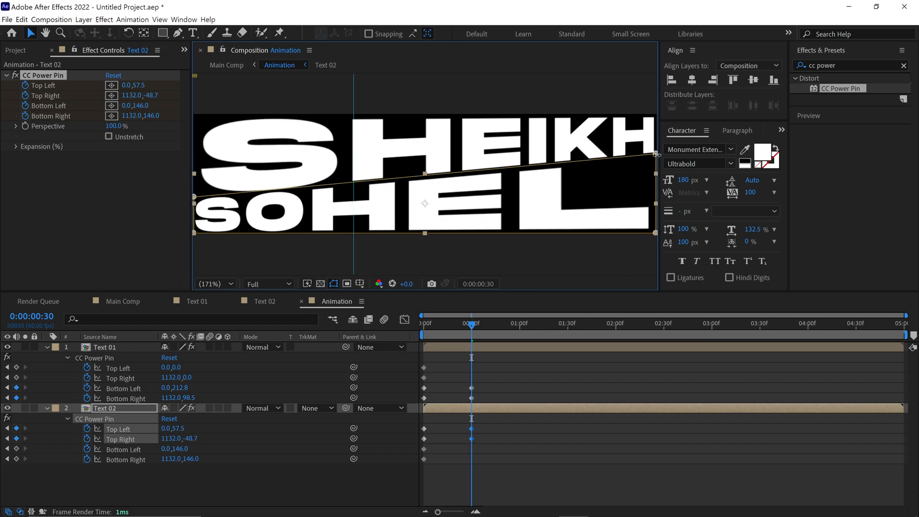
{"action": "left_click", "coordinate": [518, 323]}
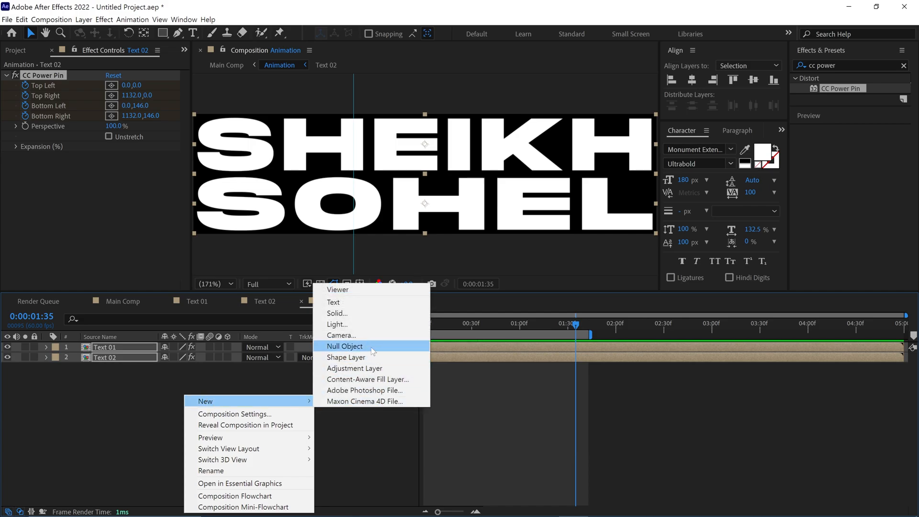
- Create a full-size black solid named 'bg' in Main Comp beneath the Animation layer
{"action": "left_click", "coordinate": [337, 312]}
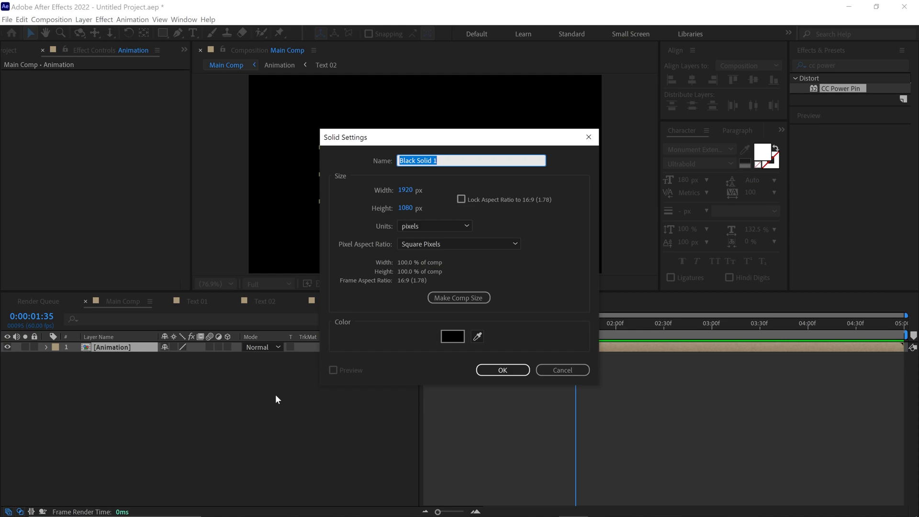
{"action": "type", "text": "bg"}
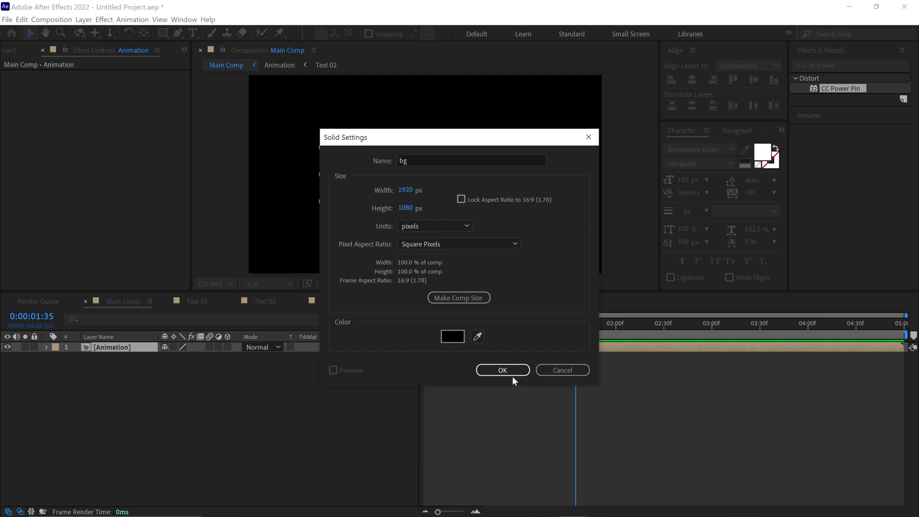
{"action": "left_click", "coordinate": [502, 370]}
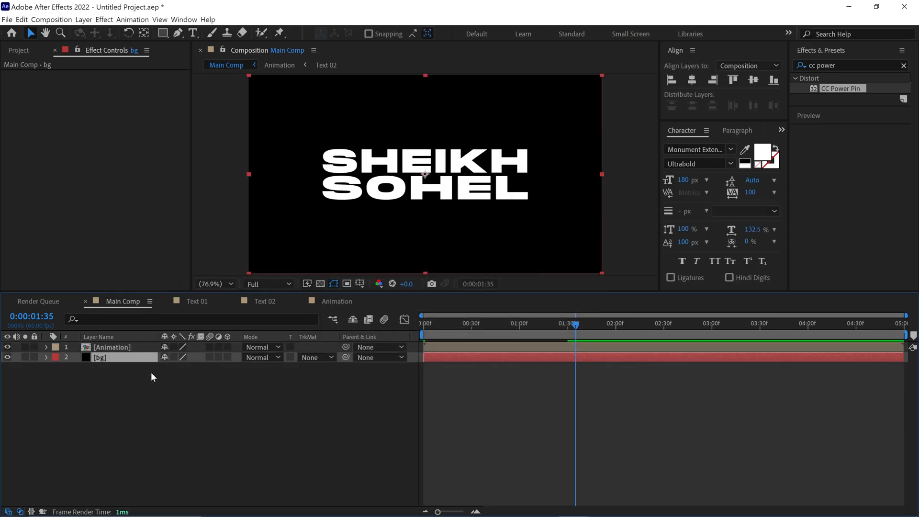
- Apply Gradient Ramp to bg with end colour #4800CB and a Radial ramp shape
{"action": "left_click", "coordinate": [847, 65]}
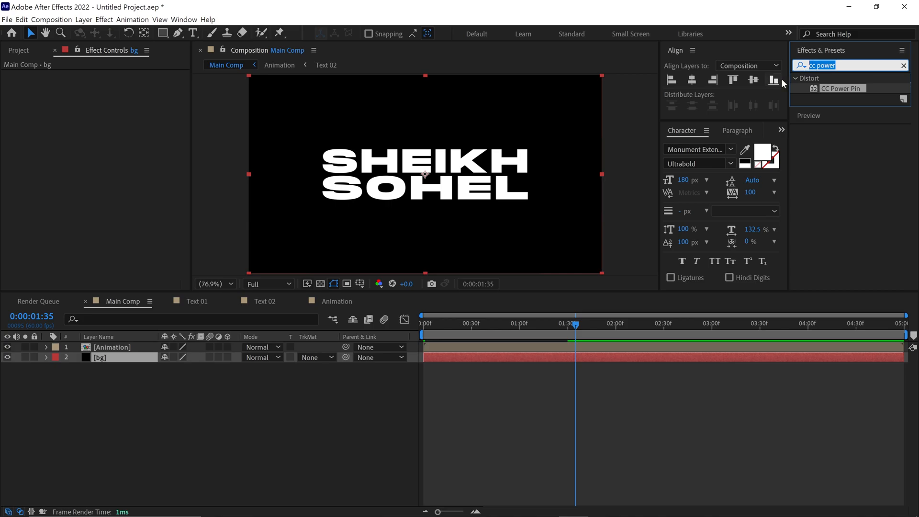
{"action": "type", "text": "ramp"}
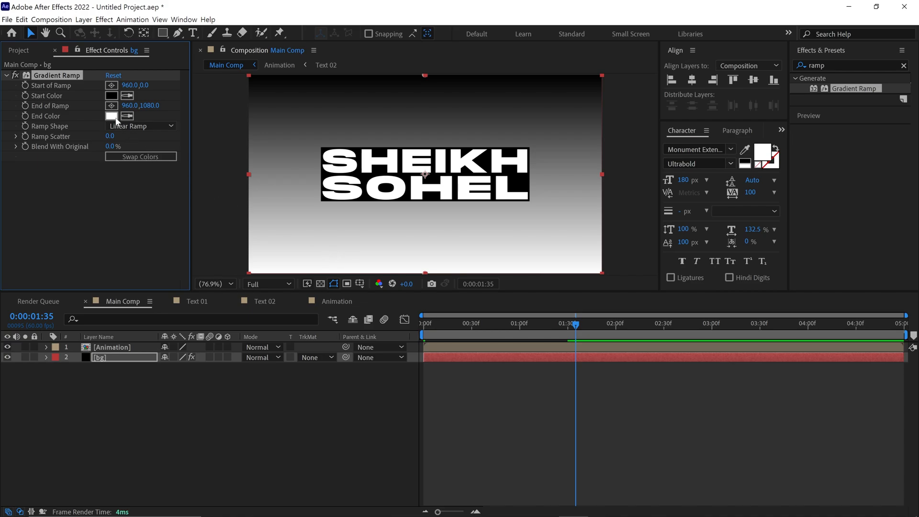
{"action": "left_click", "coordinate": [111, 115]}
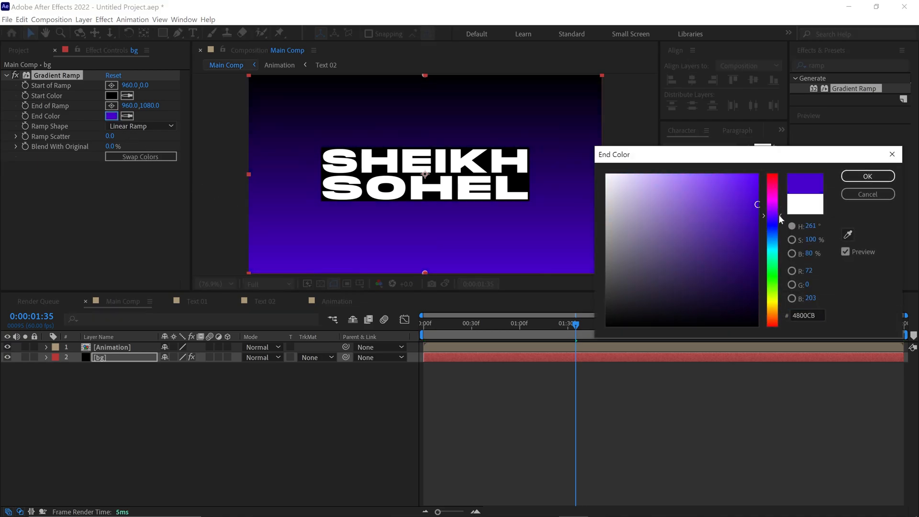
{"action": "left_click", "coordinate": [867, 176]}
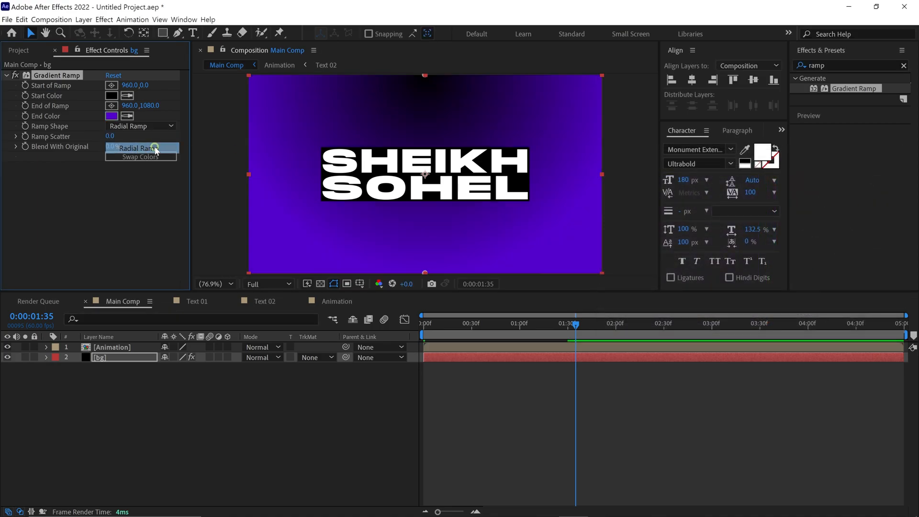
{"action": "left_click", "coordinate": [141, 156]}
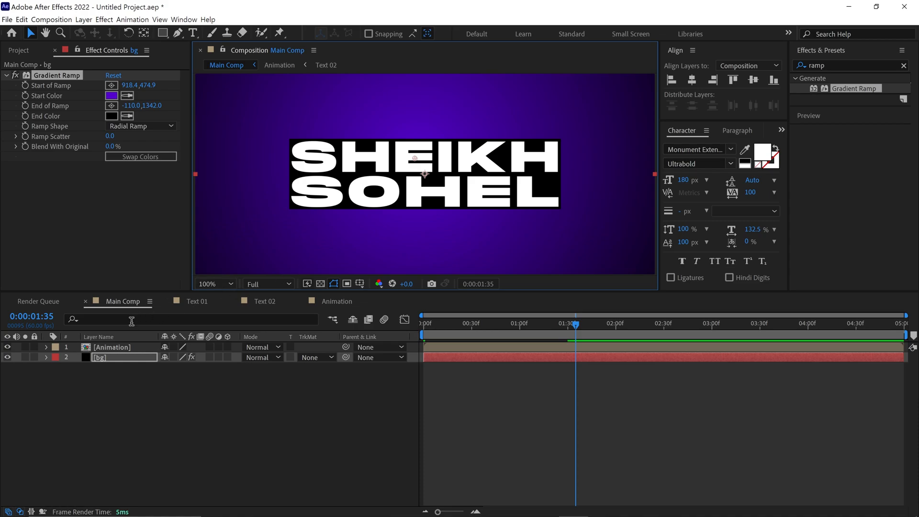
{"action": "left_click", "coordinate": [111, 346]}
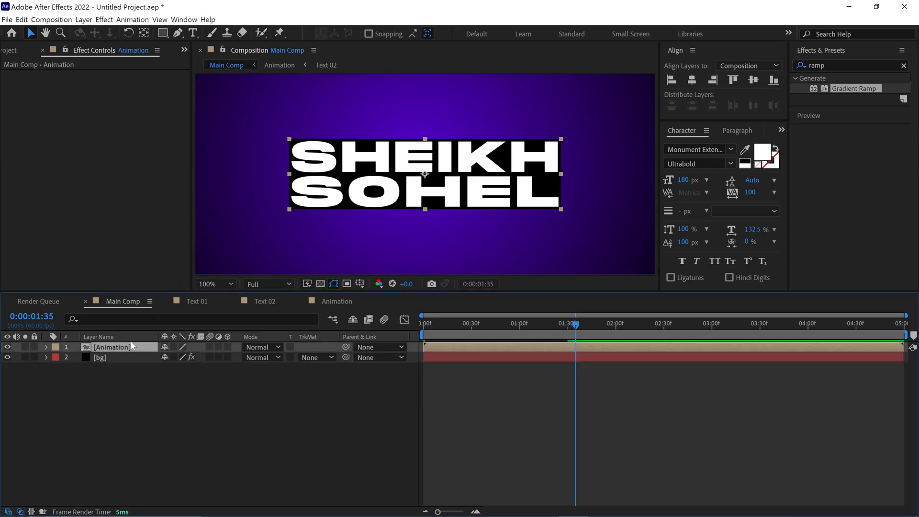
- Add a Stroke layer style to the Animation layer and reveal its colour swatch
{"action": "right_click", "coordinate": [111, 347]}
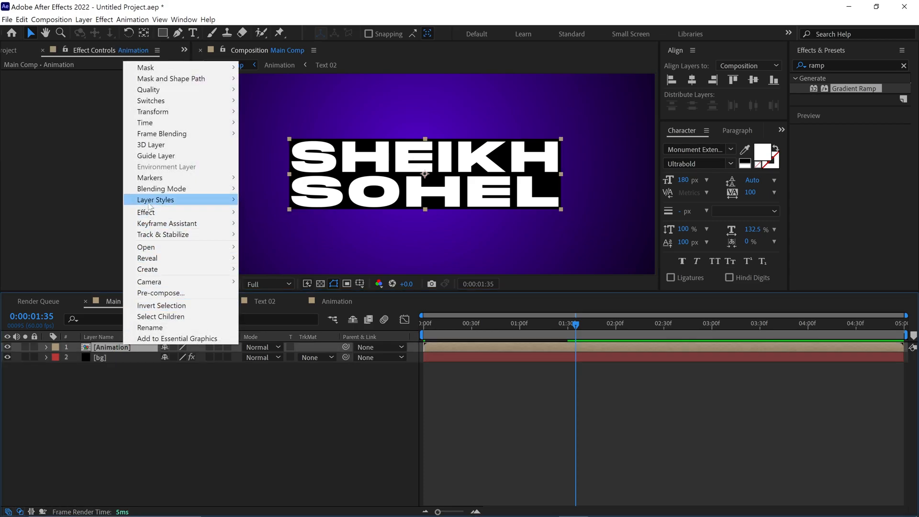
{"action": "mouse_move", "coordinate": [156, 199]}
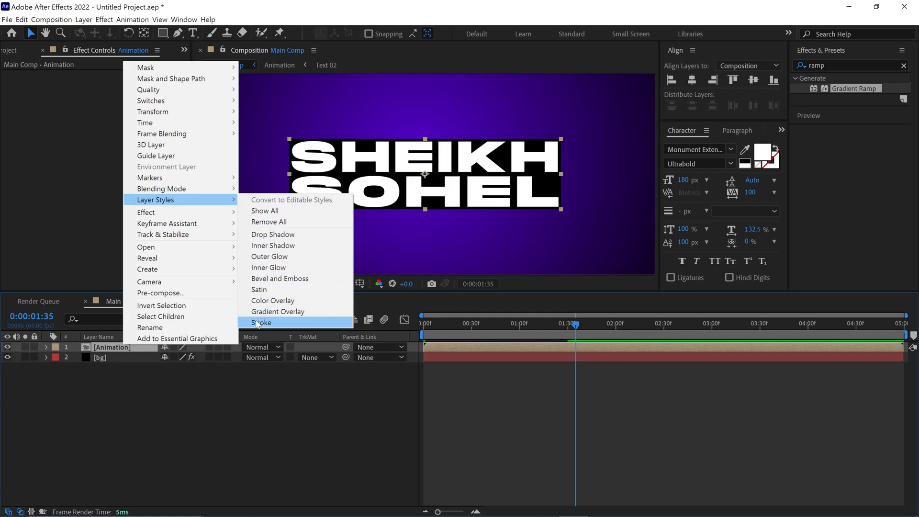
{"action": "left_click", "coordinate": [260, 323]}
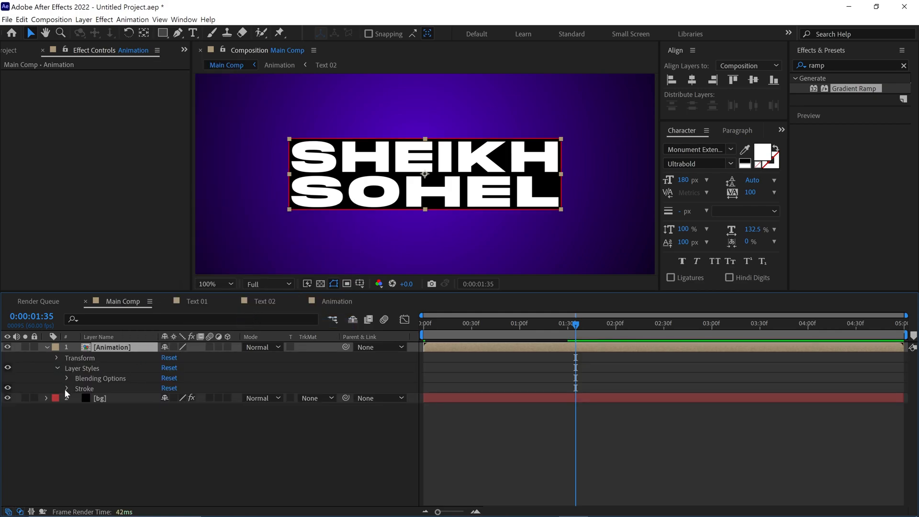
{"action": "left_click", "coordinate": [166, 408]}
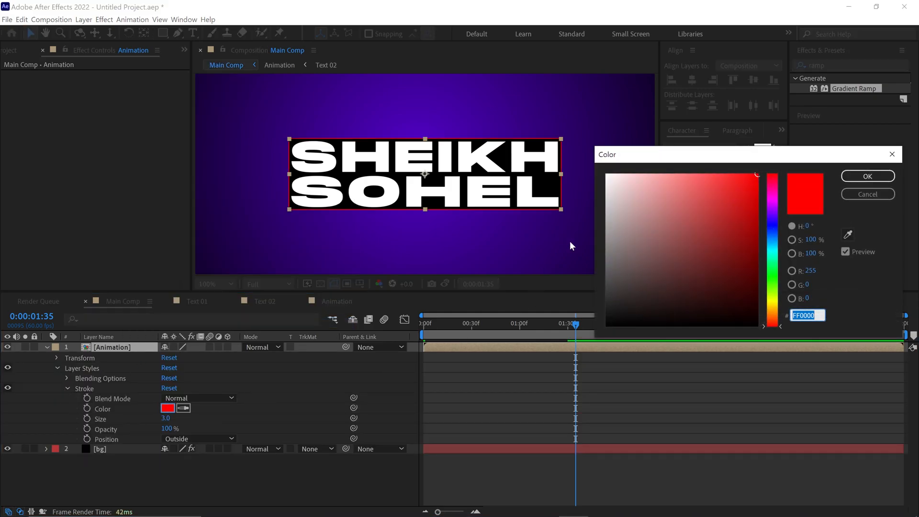
{"action": "left_click", "coordinate": [213, 283]}
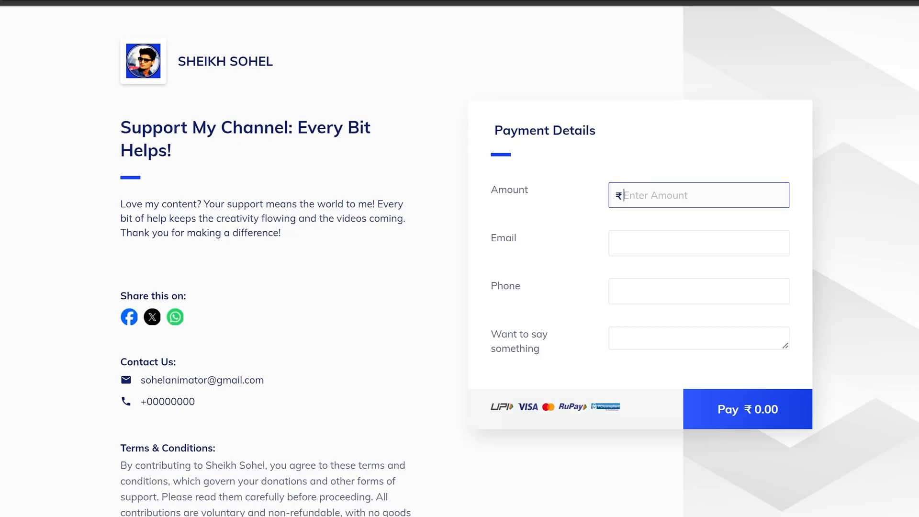
- Try amounts 100, 50 and 40, then settle on a support amount of ₹237
{"action": "type", "text": "100"}
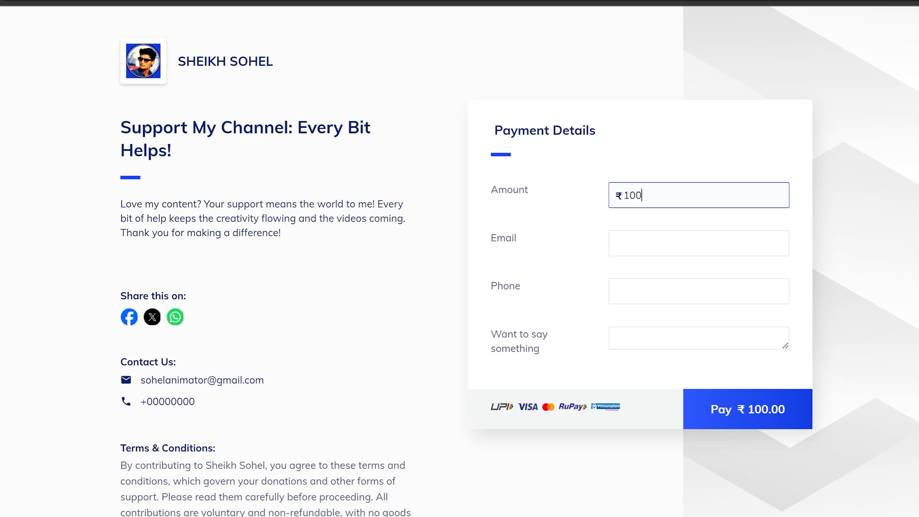
{"action": "type", "text": "50"}
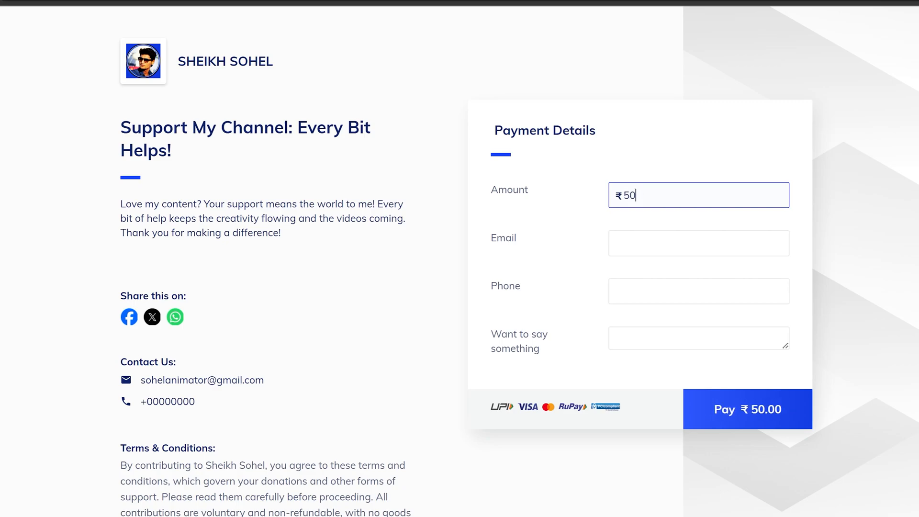
{"action": "type", "text": "40"}
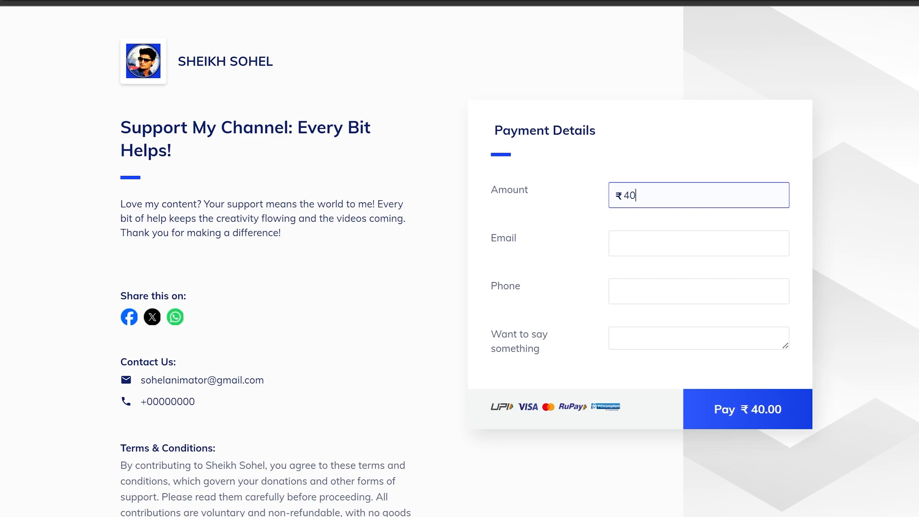
{"action": "type", "text": "237"}
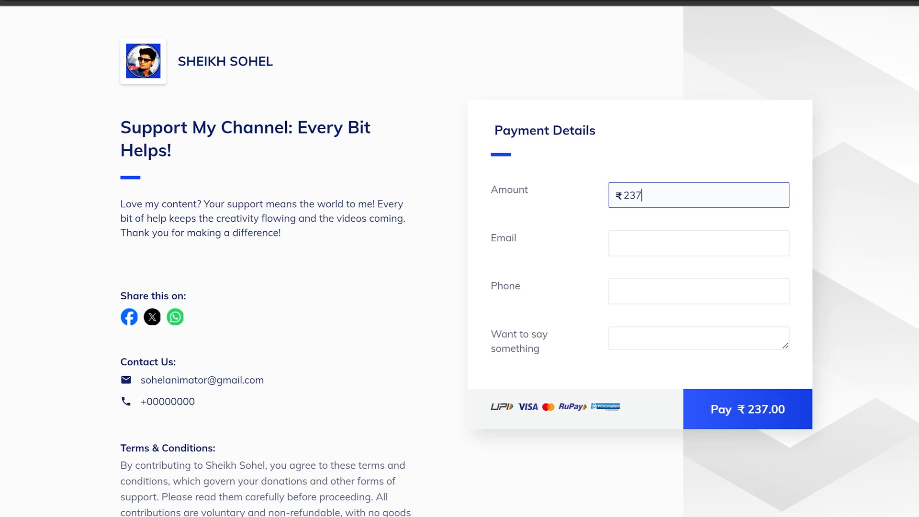